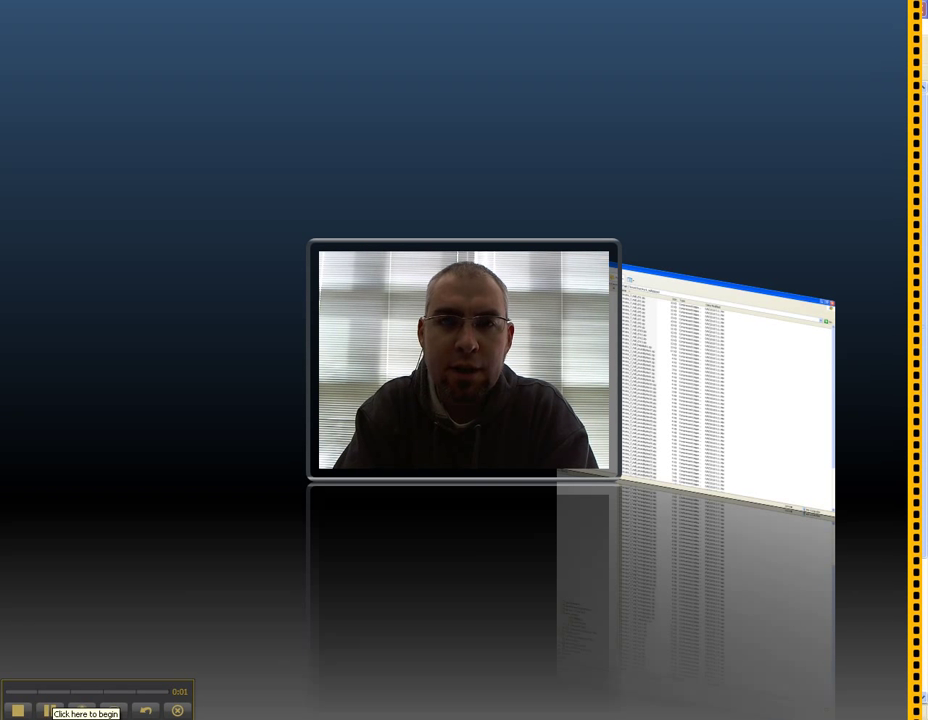
Inspect the right-click actions available for a single zip file, then dismiss them.
{"action": "left_click", "coordinate": [84, 714]}
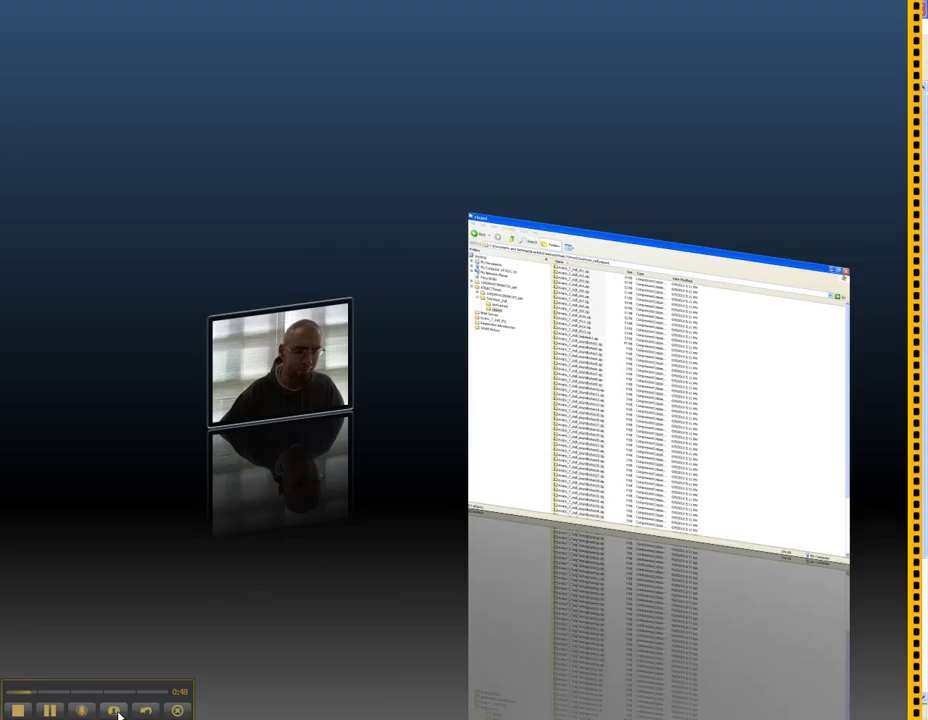
{"action": "right_click", "coordinate": [254, 128]}
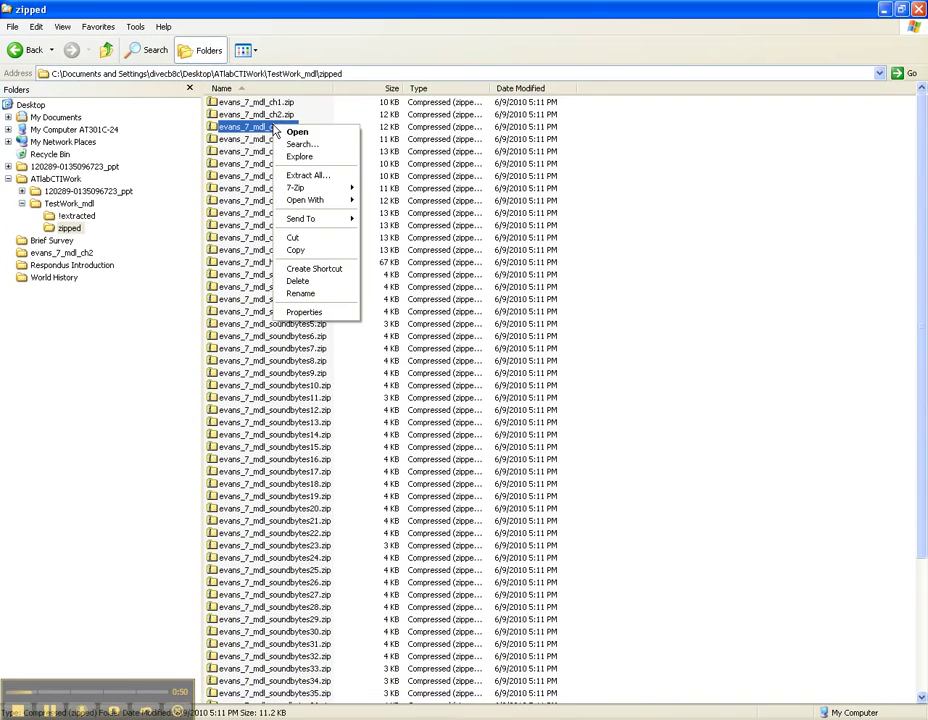
{"action": "left_click", "coordinate": [700, 128]}
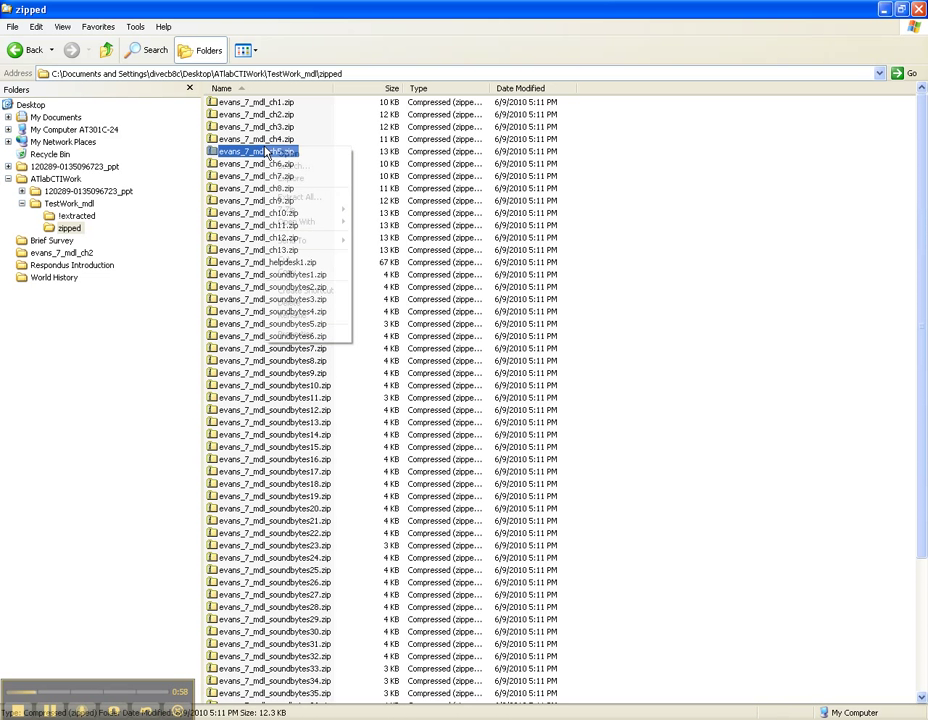
Select all 63 zip files in the zipped folder and bring up their context menu.
{"action": "right_click", "coordinate": [254, 152]}
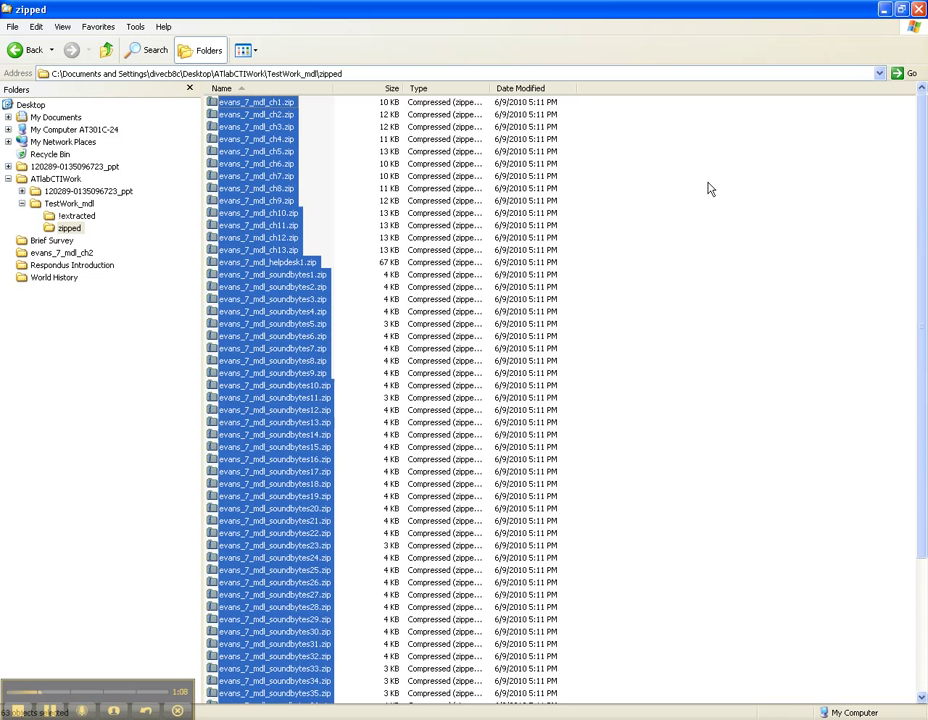
{"action": "right_click", "coordinate": [270, 164]}
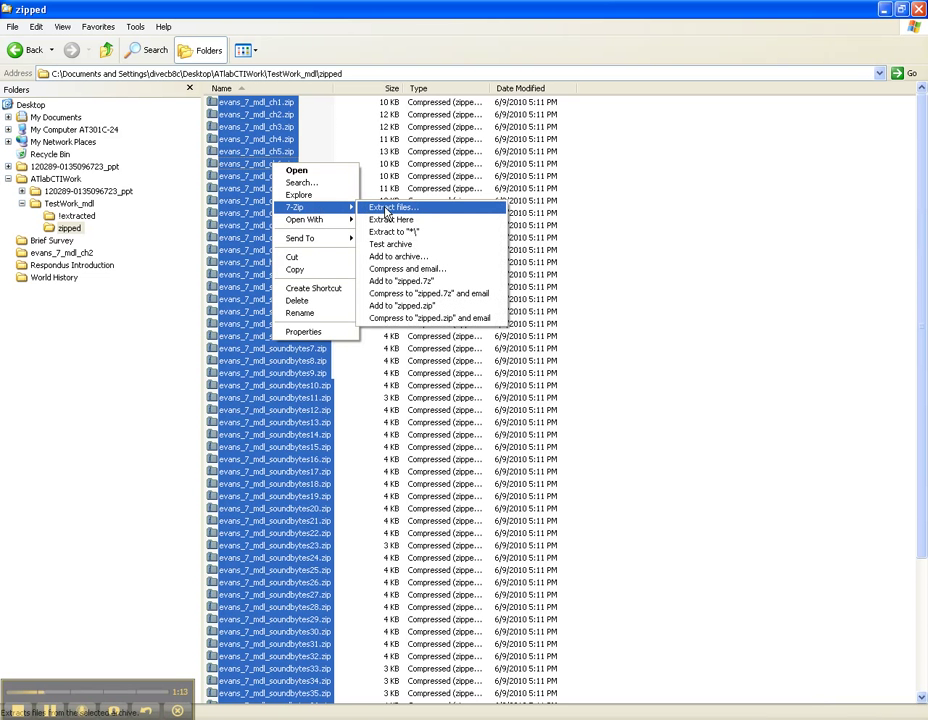
{"action": "mouse_move", "coordinate": [392, 212]}
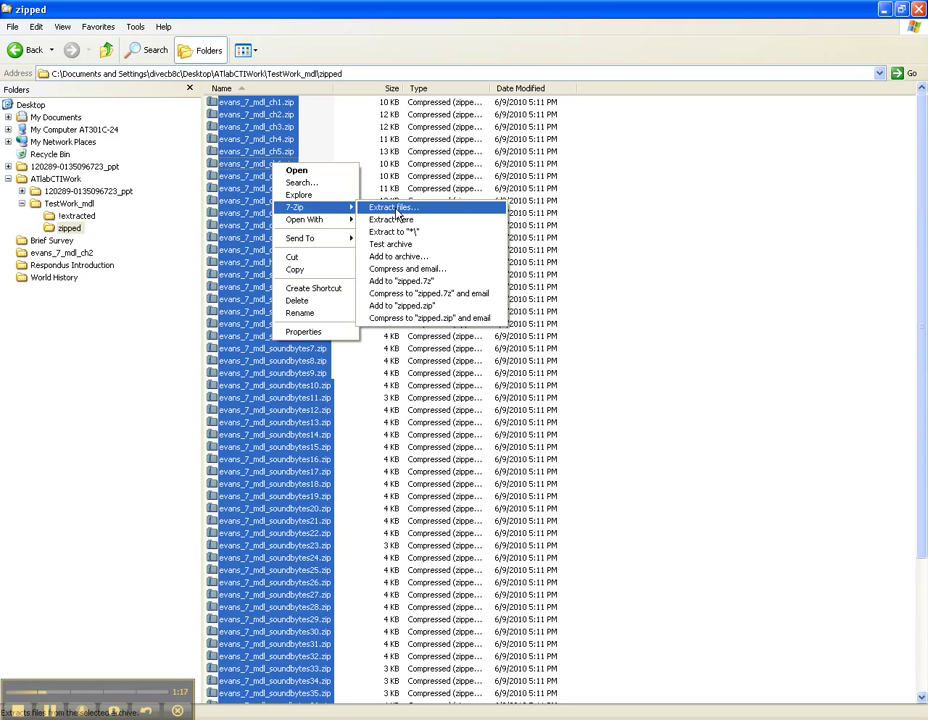
Choose 7-Zip > Extract files… for the whole selection of archives.
{"action": "left_click", "coordinate": [392, 206]}
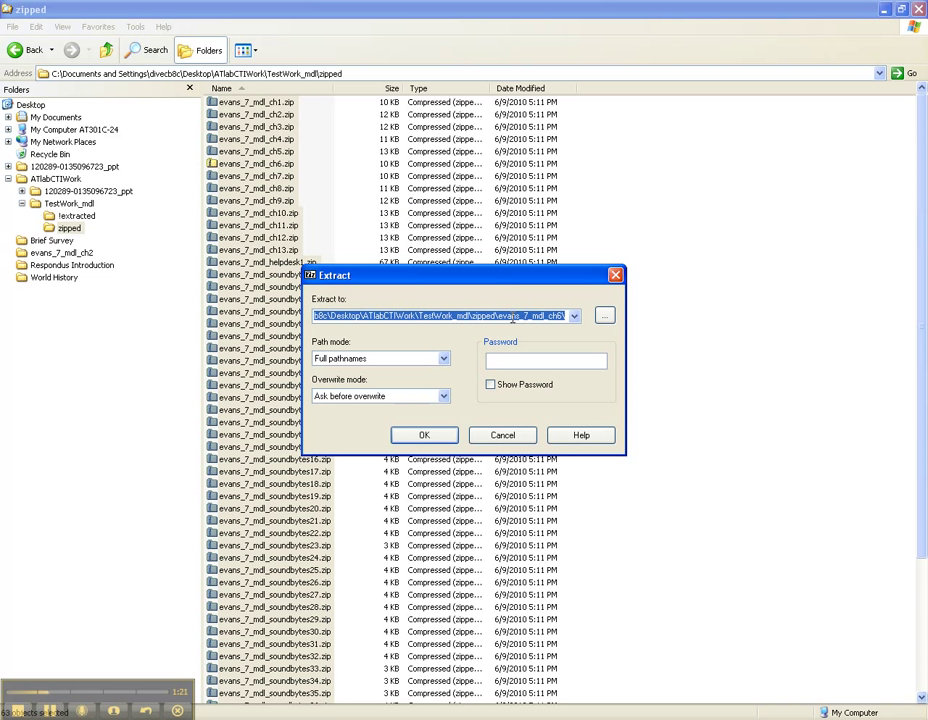
Change the Extract to destination so it ends in an 'extracted' folder and start extraction.
{"action": "left_click", "coordinate": [470, 316]}
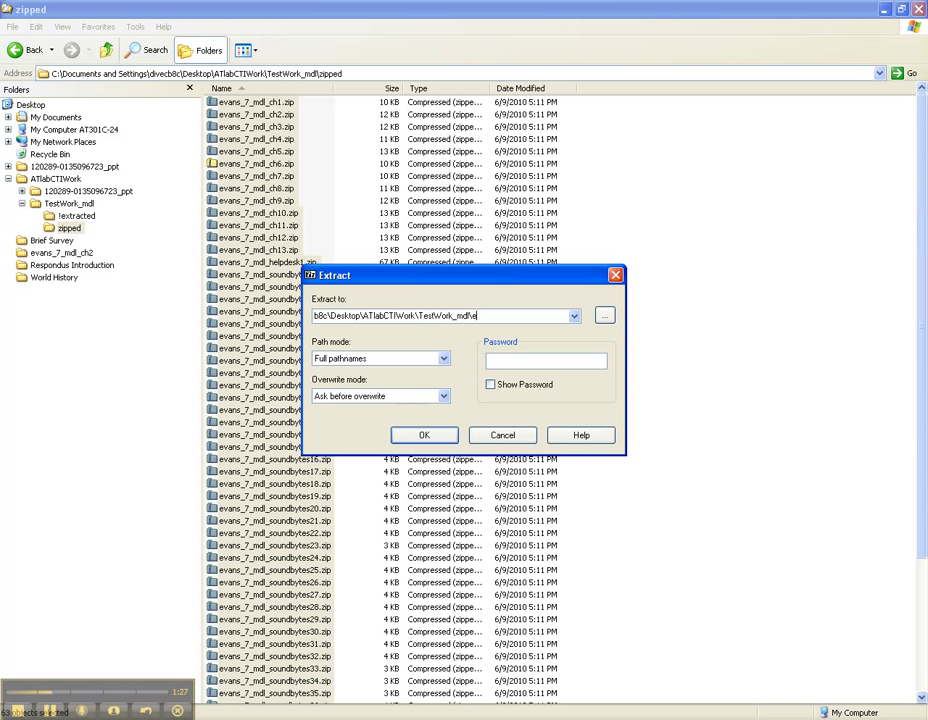
{"action": "type", "text": "xtracted"}
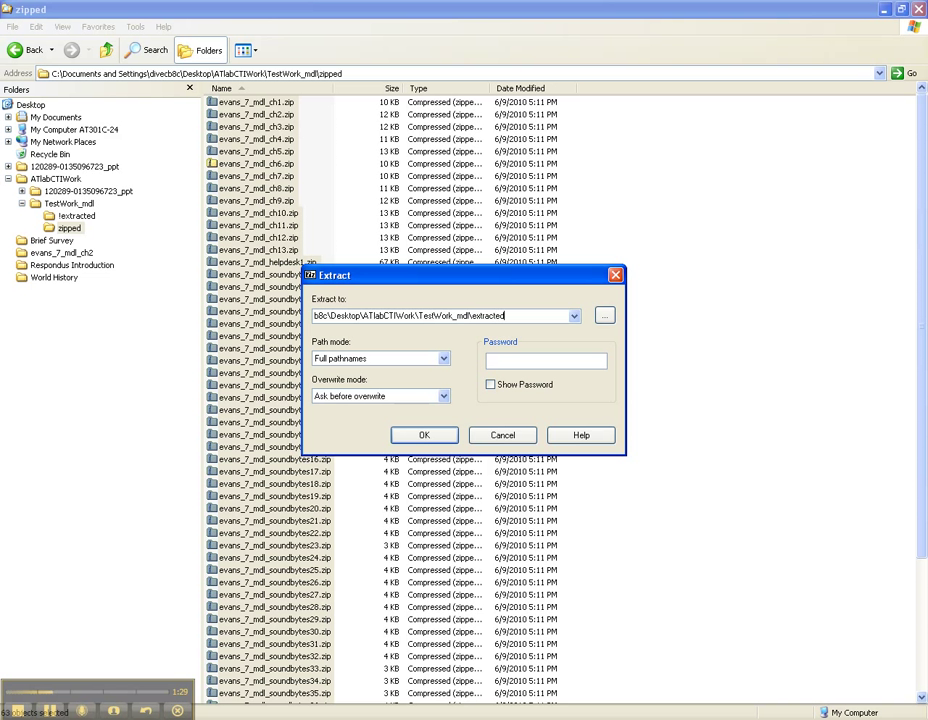
{"action": "mouse_move", "coordinate": [580, 436]}
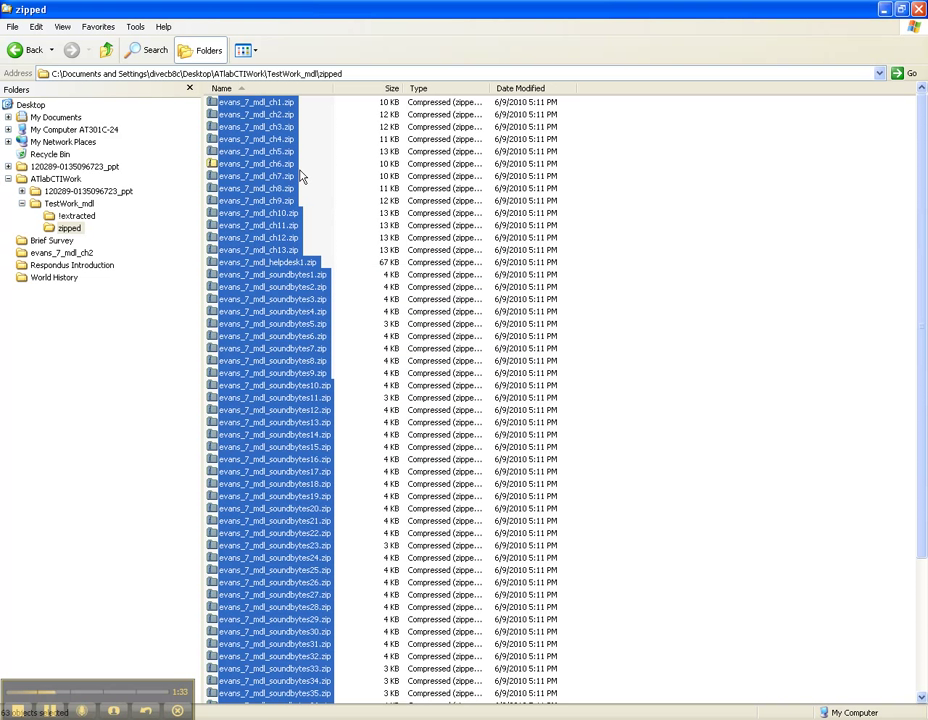
Review the newly created per-archive folders in zipped and begin selecting a range of them.
{"action": "right_click", "coordinate": [260, 190]}
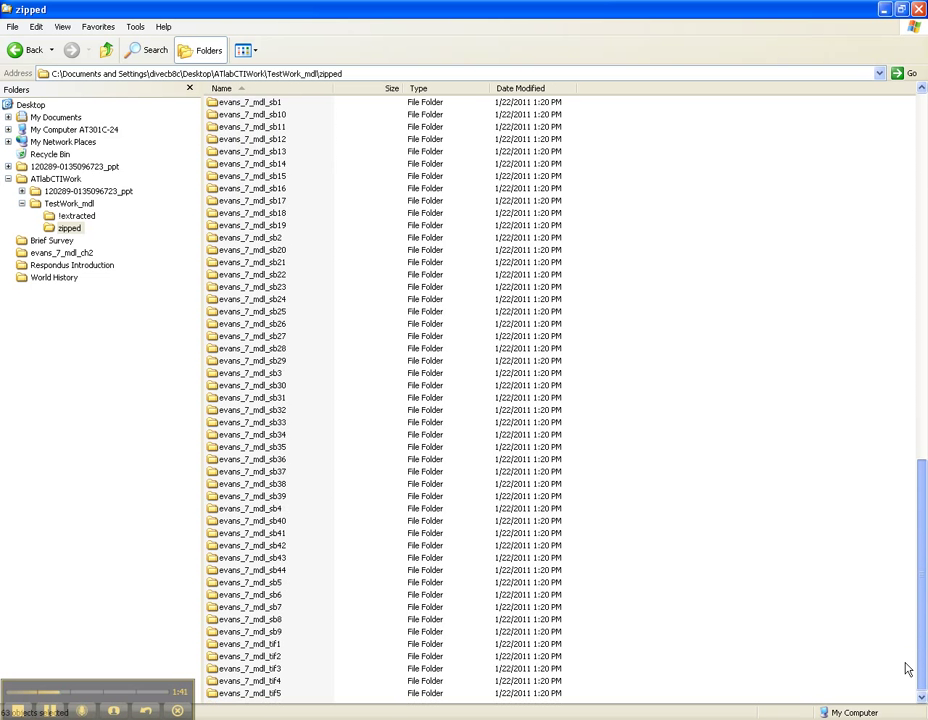
{"action": "scroll", "scroll_direction": "up", "scroll_amount": 3}
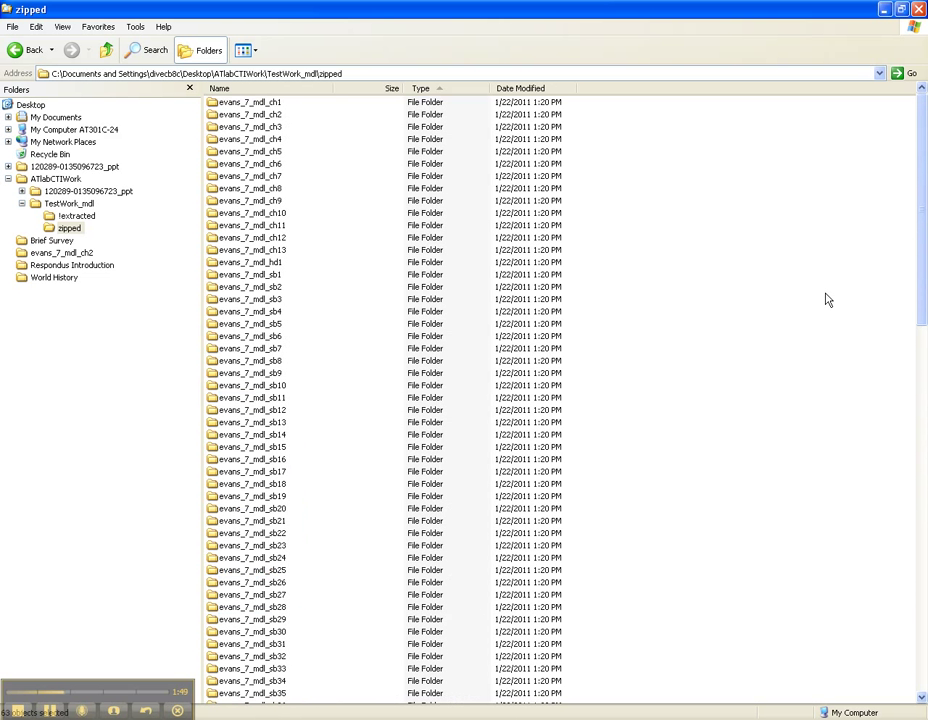
{"action": "mouse_move", "coordinate": [476, 236]}
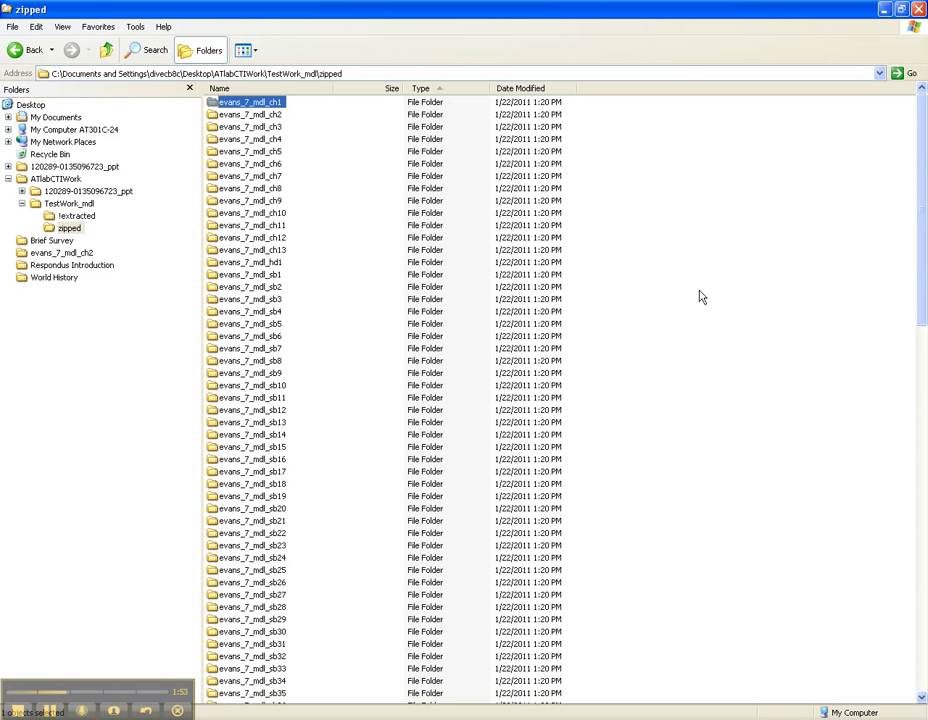
{"action": "scroll", "scroll_direction": "down", "scroll_amount": 3}
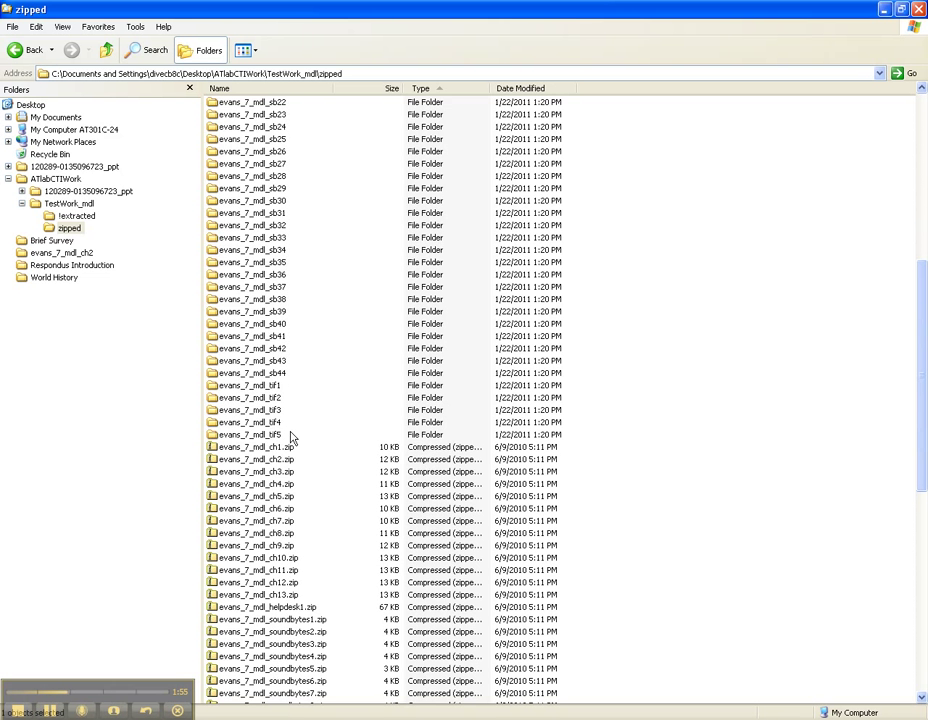
{"action": "left_click", "coordinate": [254, 436]}
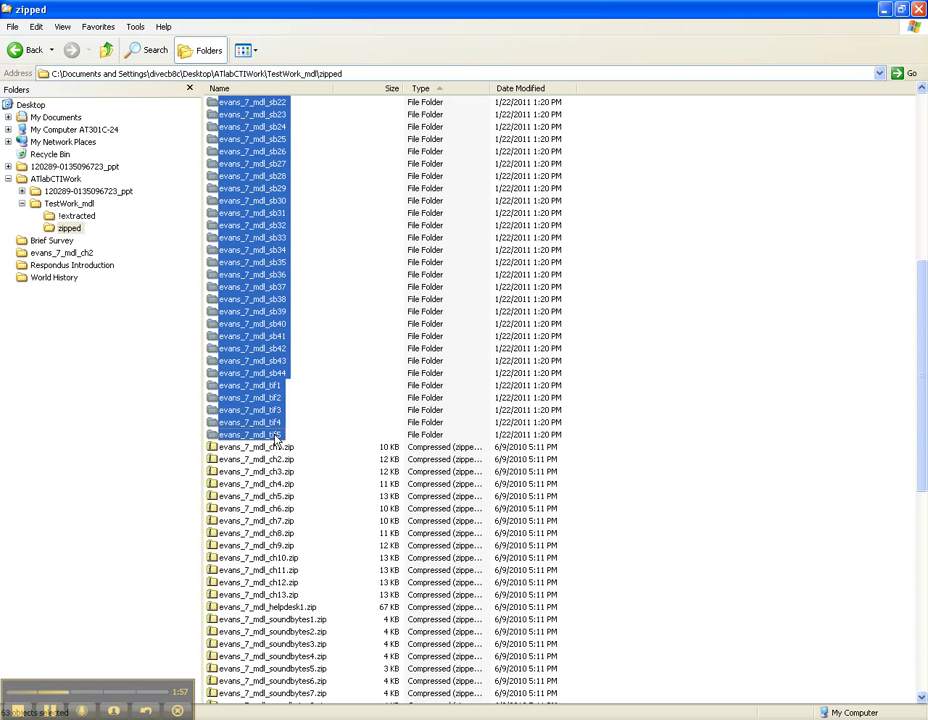
{"action": "mouse_move", "coordinate": [234, 244]}
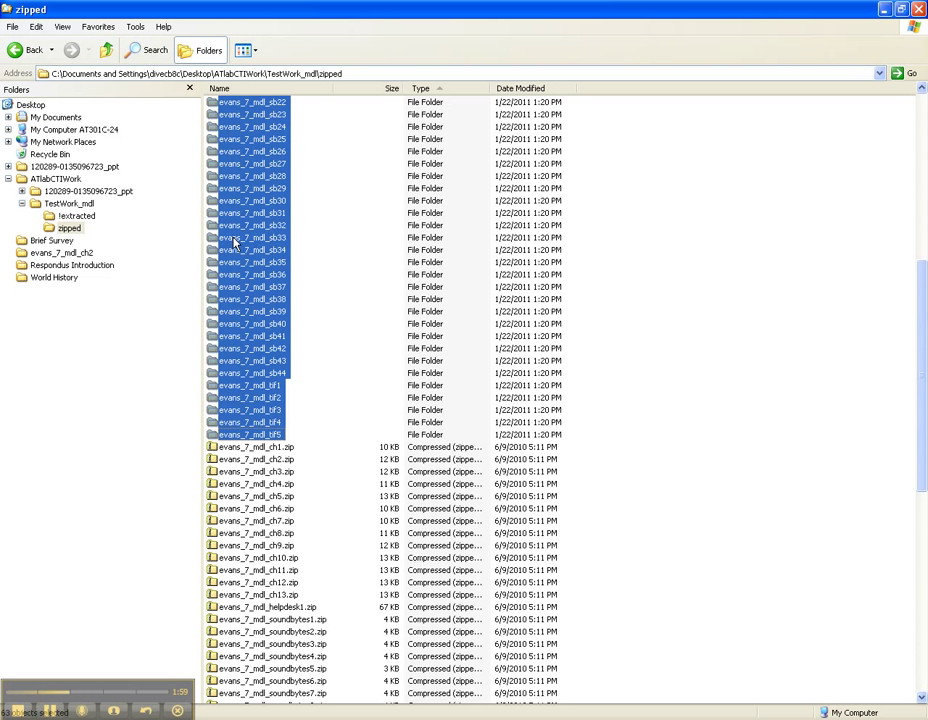
{"action": "scroll", "scroll_direction": "down", "scroll_amount": 3}
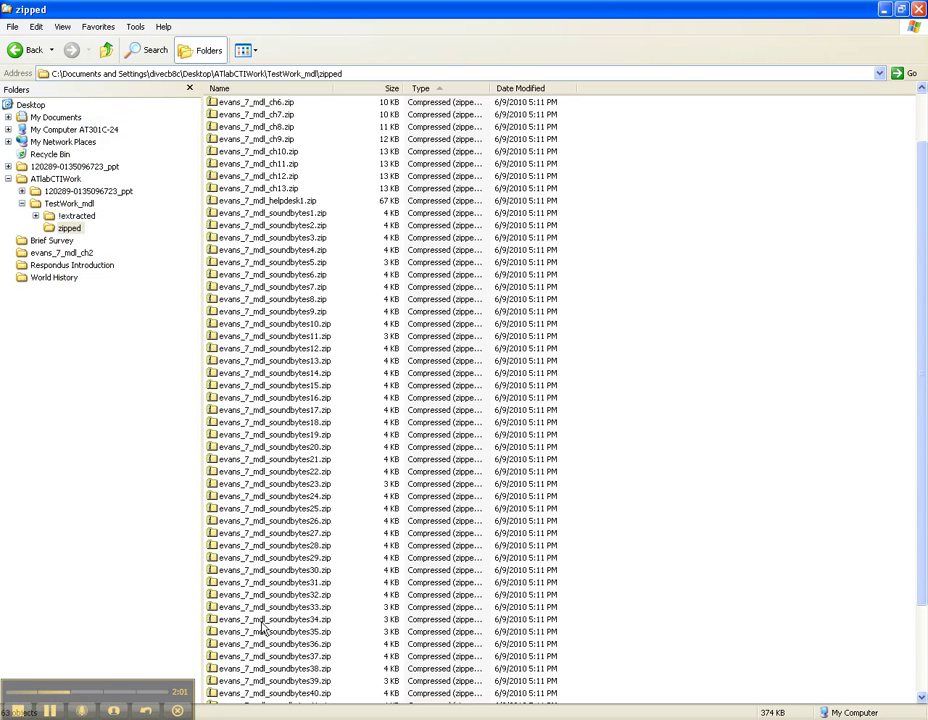